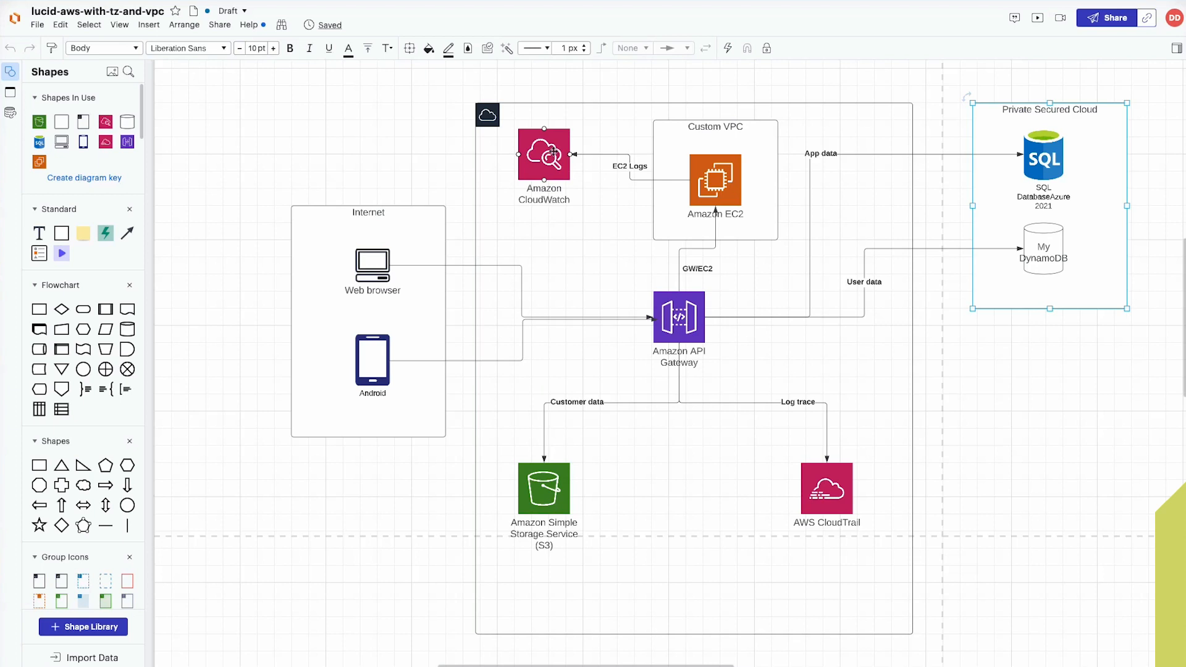
- Inspect the Private Secured Cloud, Custom VPC, outer public cloud and Internet zones of the diagram
click(678, 316)
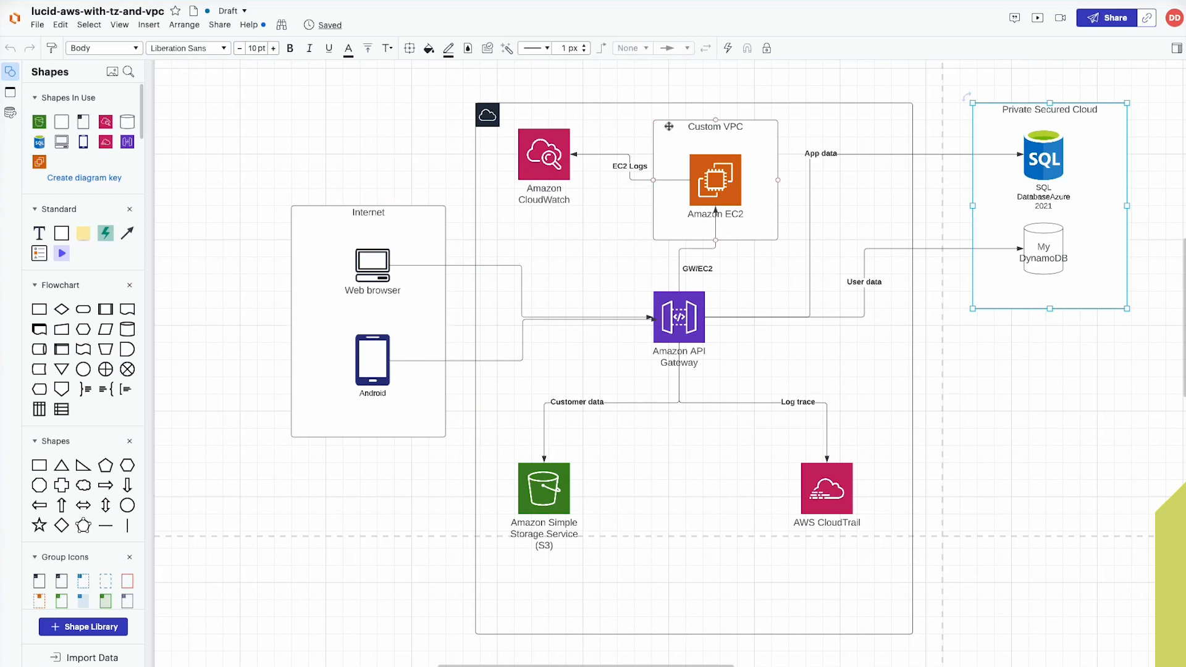
click(1050, 108)
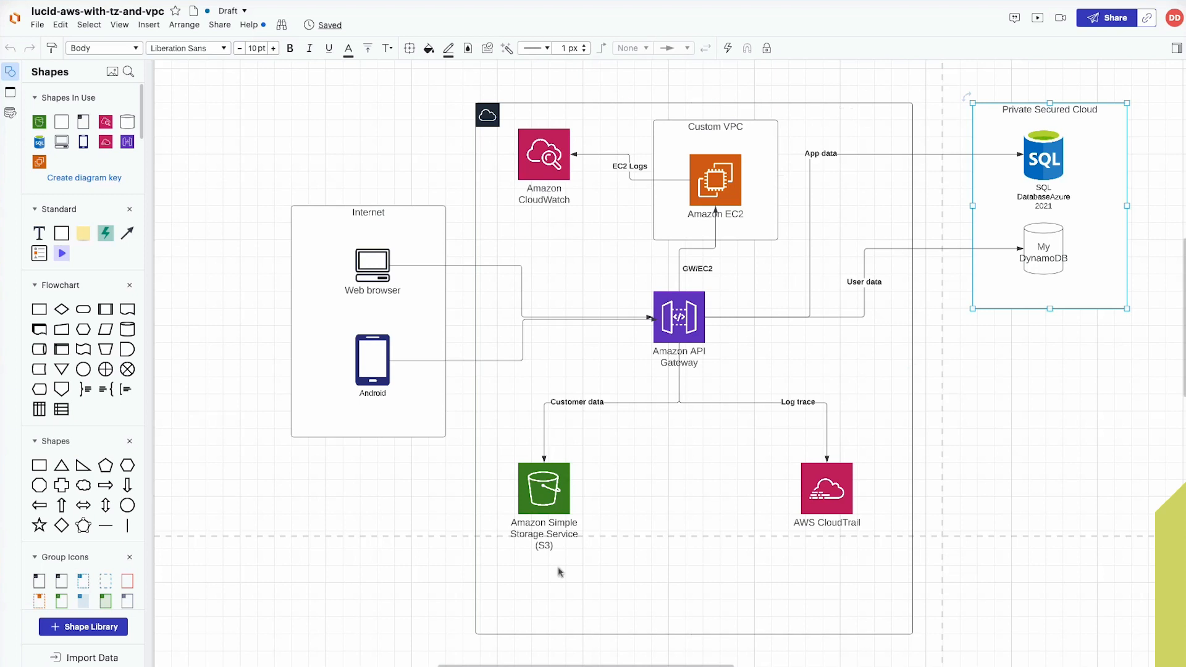
mouse_move(1094, 393)
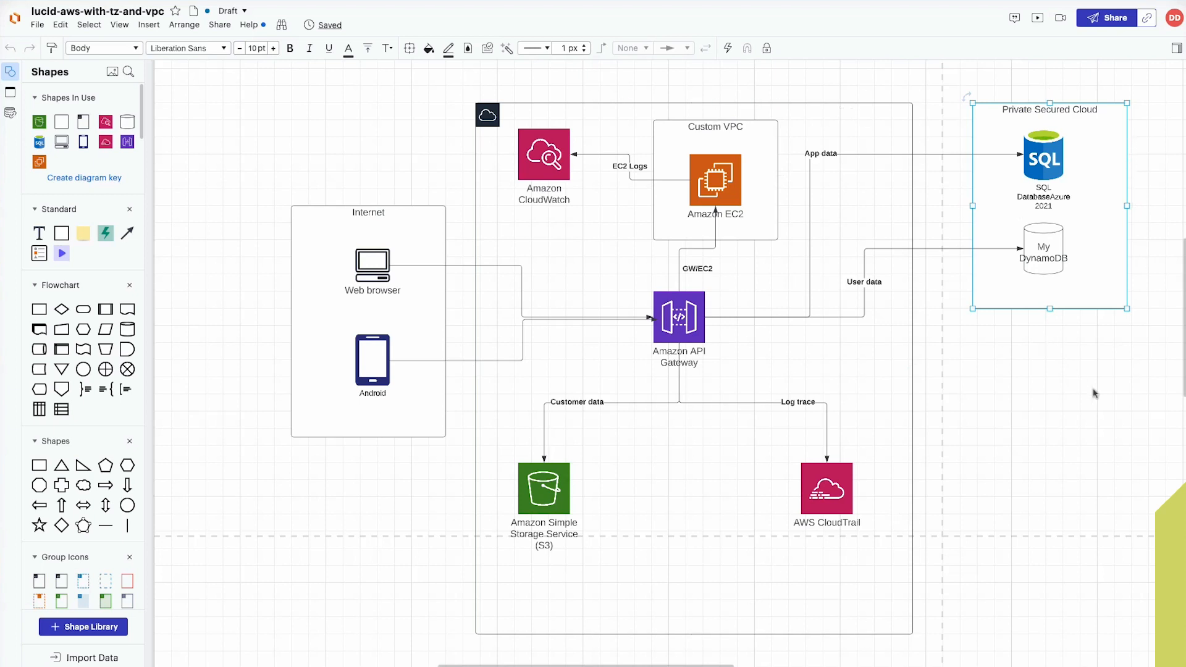
mouse_move(830, 223)
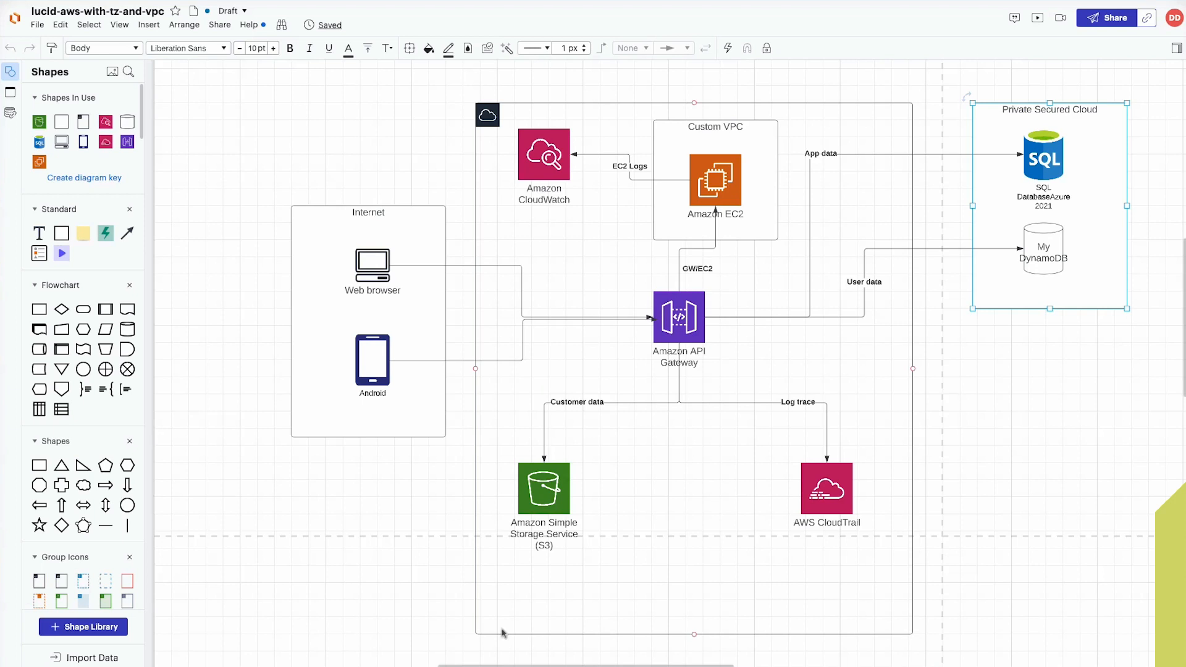
click(543, 157)
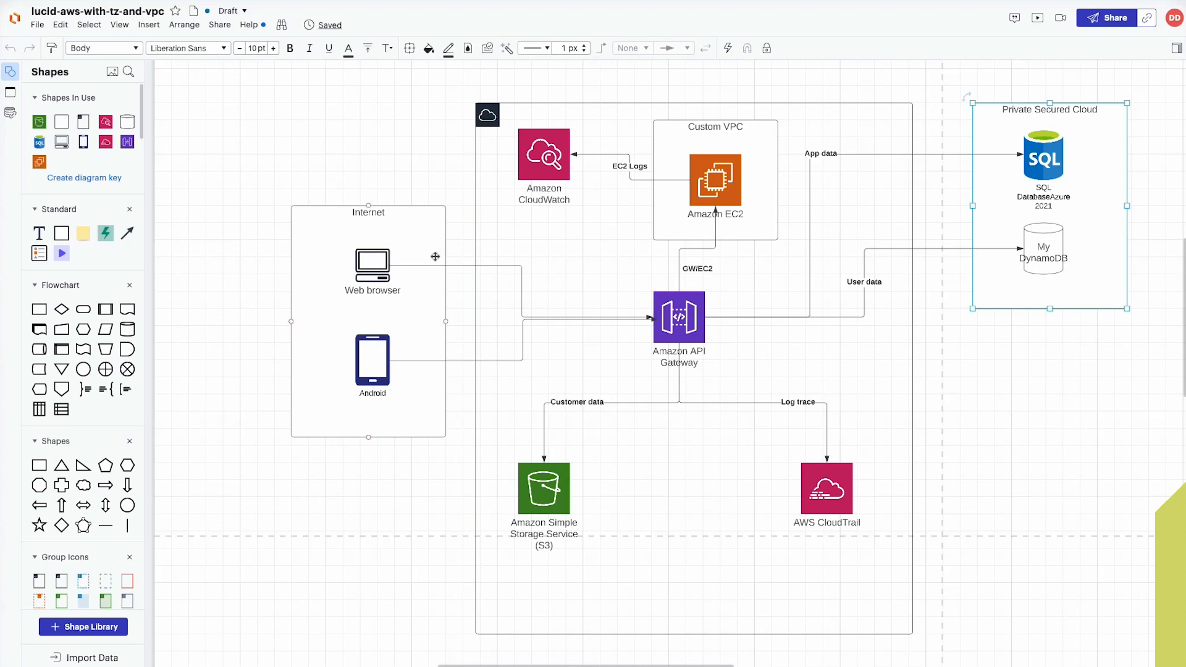
click(371, 362)
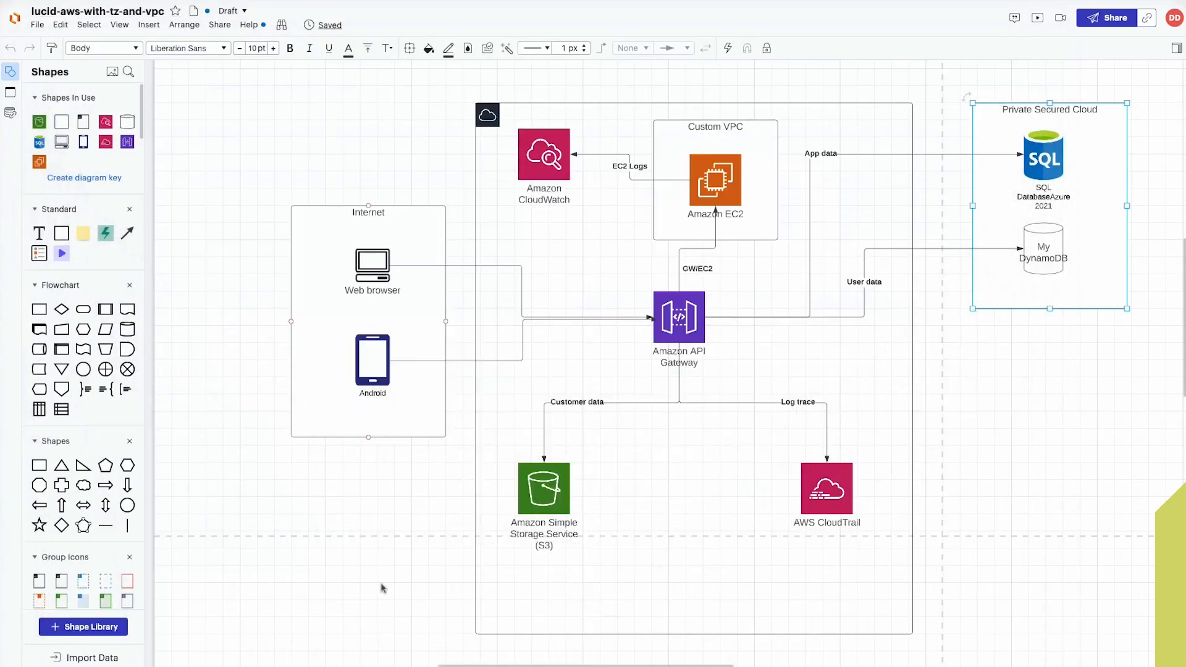
mouse_move(789, 506)
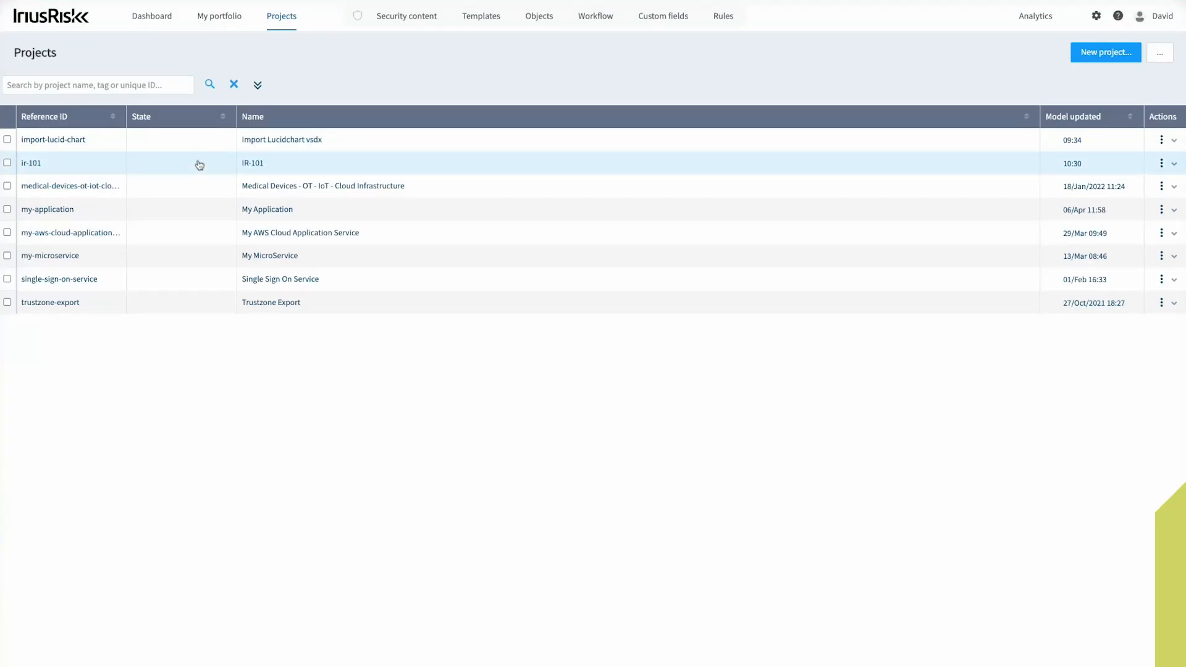
- Delete the Import Lucidchart vsdx project via its Actions menu and confirm
click(7, 140)
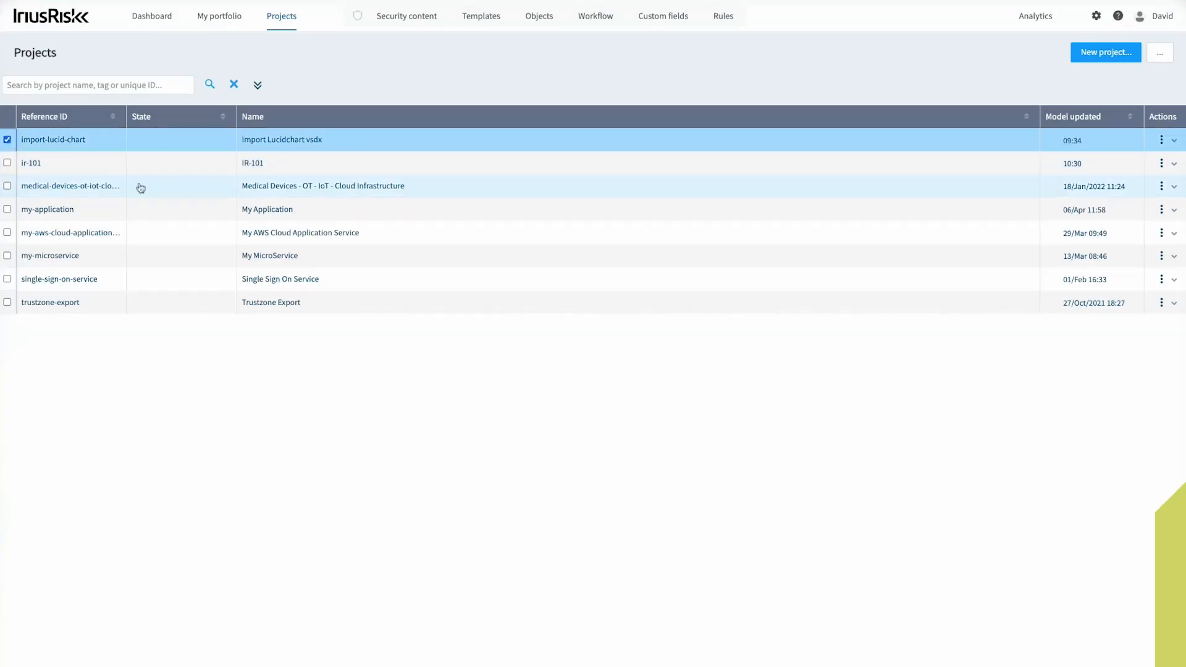
click(1161, 140)
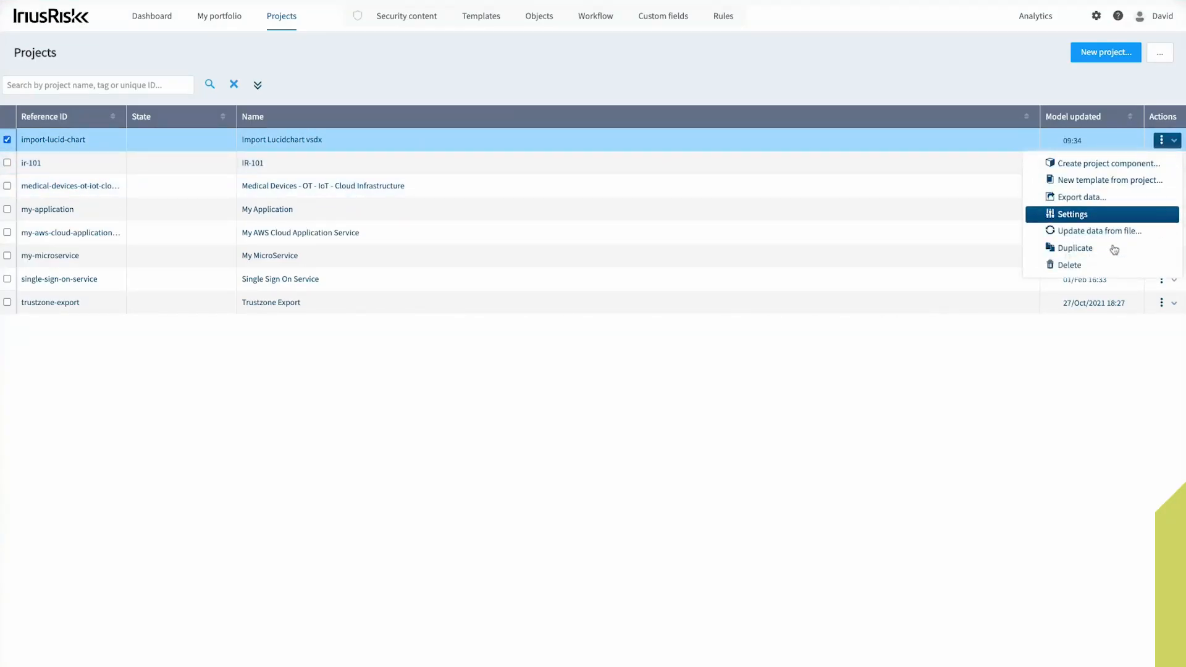
click(1067, 264)
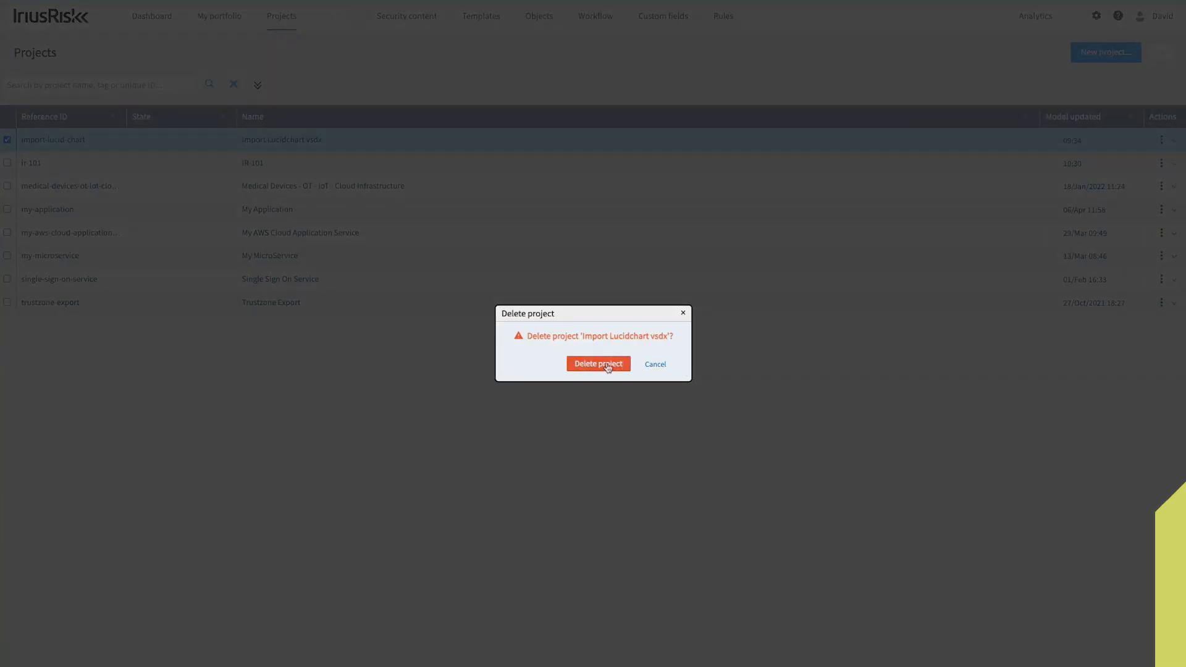
click(598, 363)
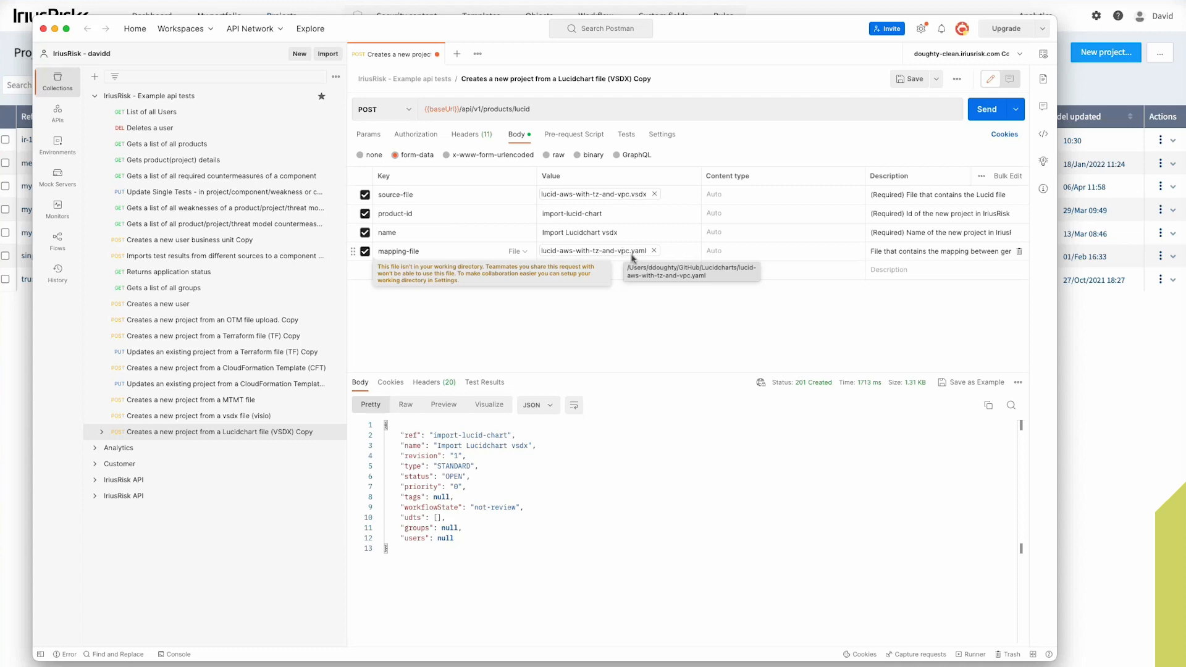
mouse_move(597, 331)
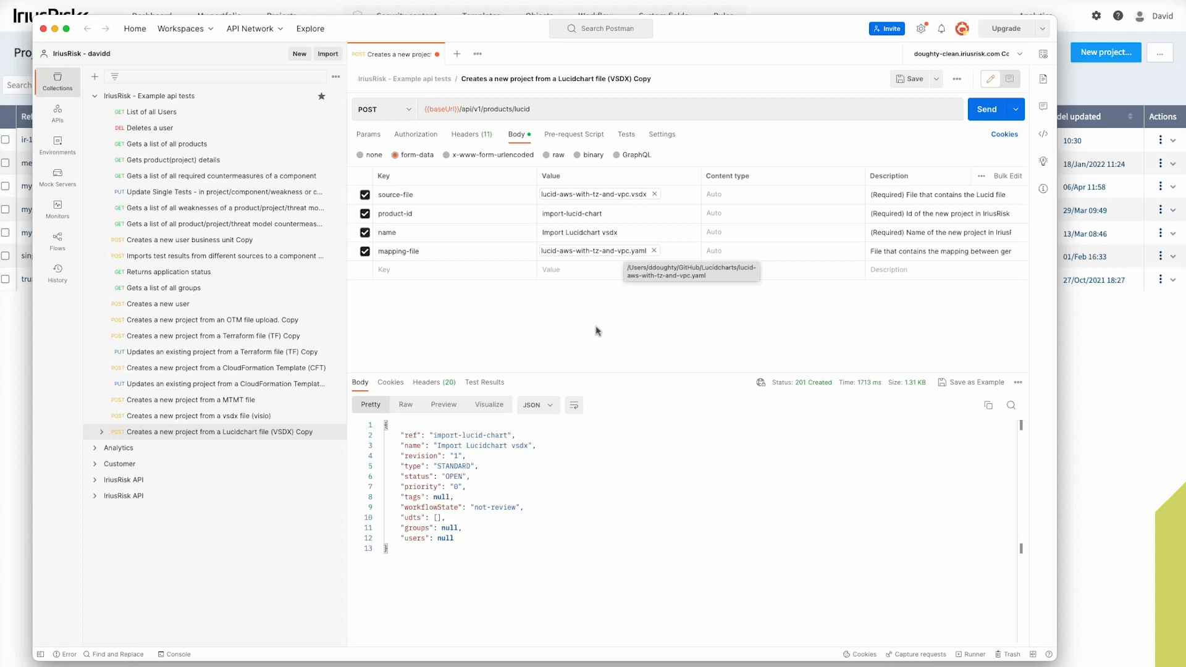
mouse_move(611, 334)
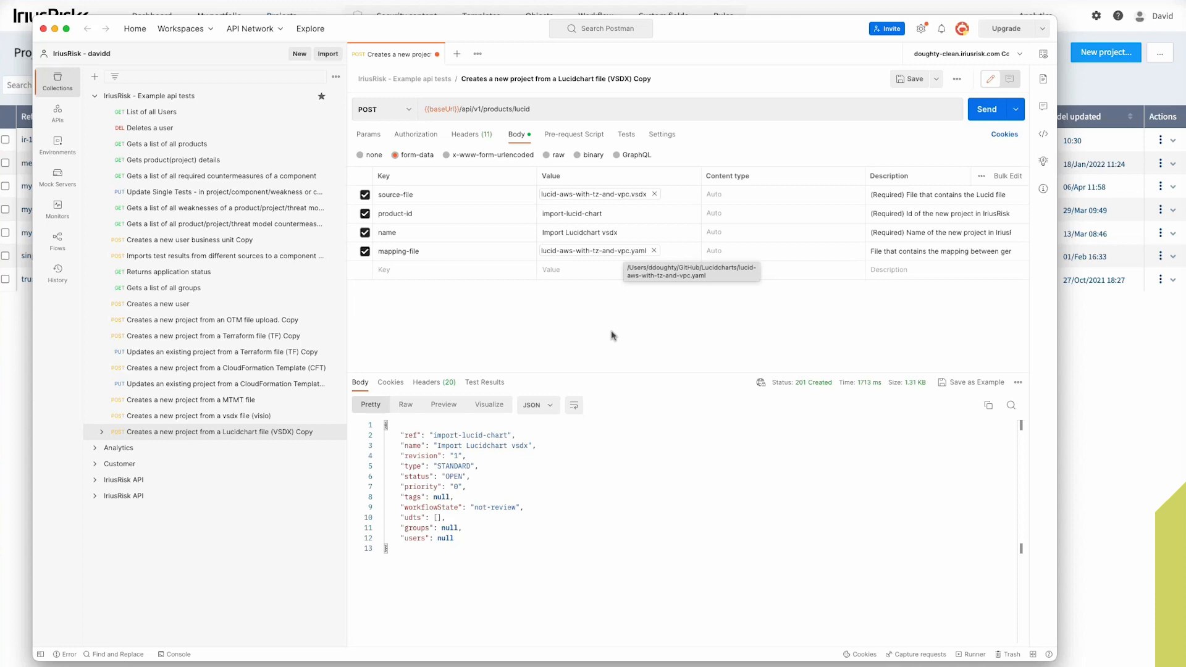
mouse_move(596, 346)
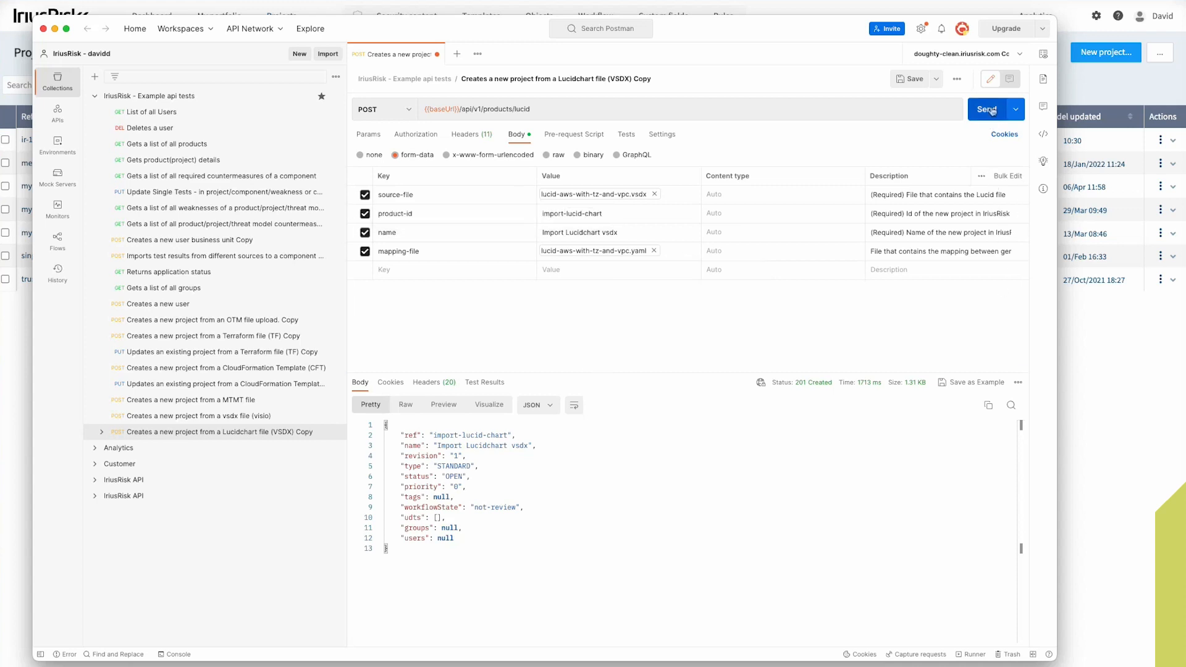
- Send the Postman request creating Import Lucidchart vsdx from the VSDX and mapping file
click(987, 109)
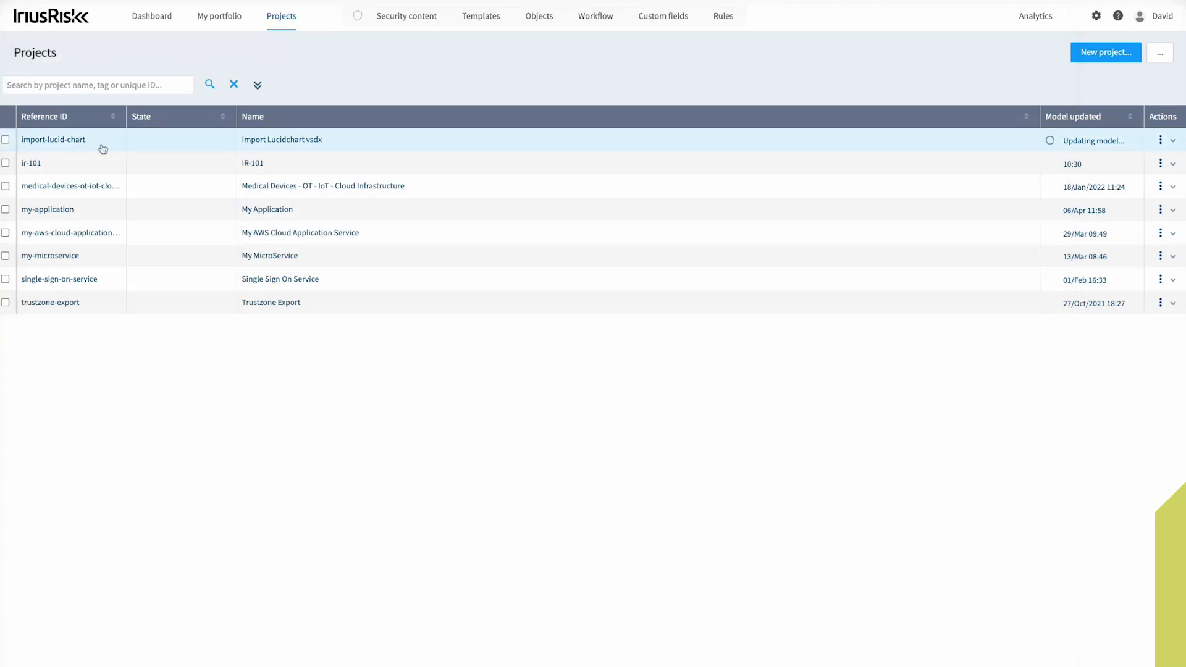
mouse_move(491, 151)
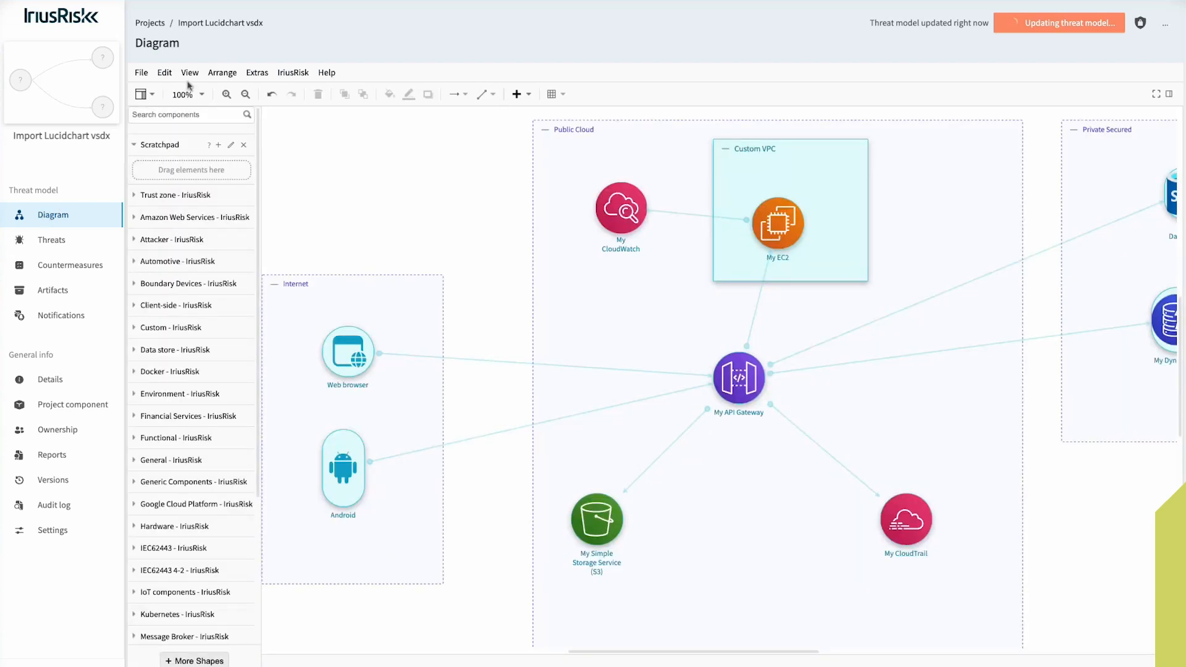
- Zoom the imported diagram from 50% to 70% and inspect the Android component and Custom VPC zone
click(244, 94)
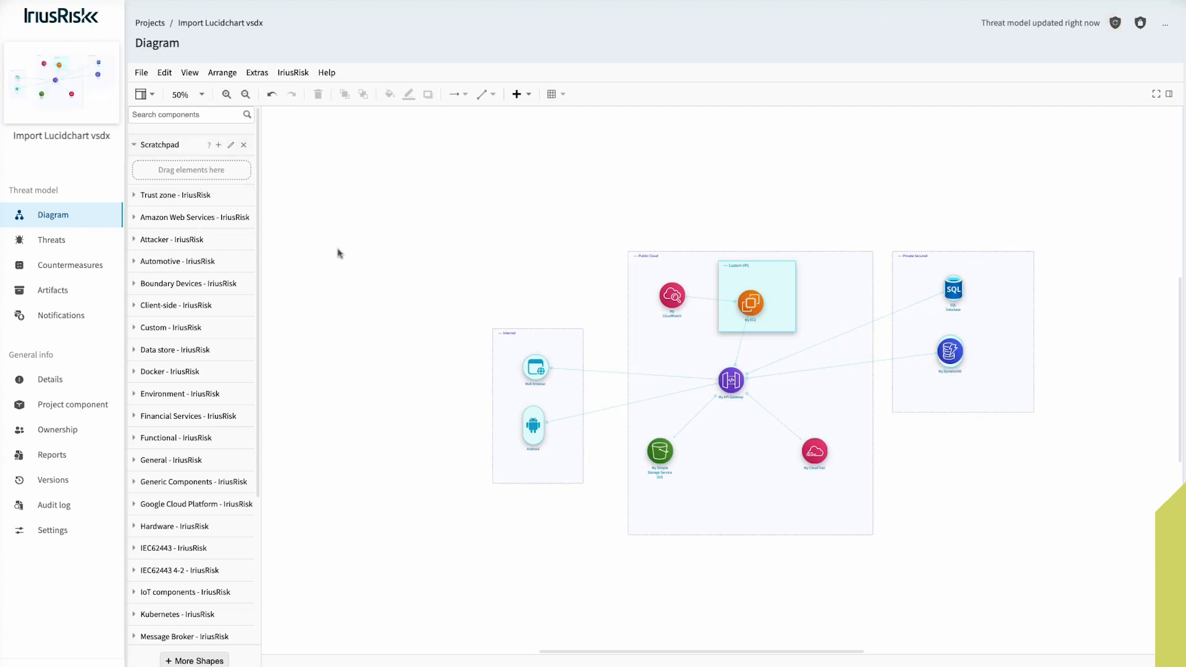
mouse_move(285, 181)
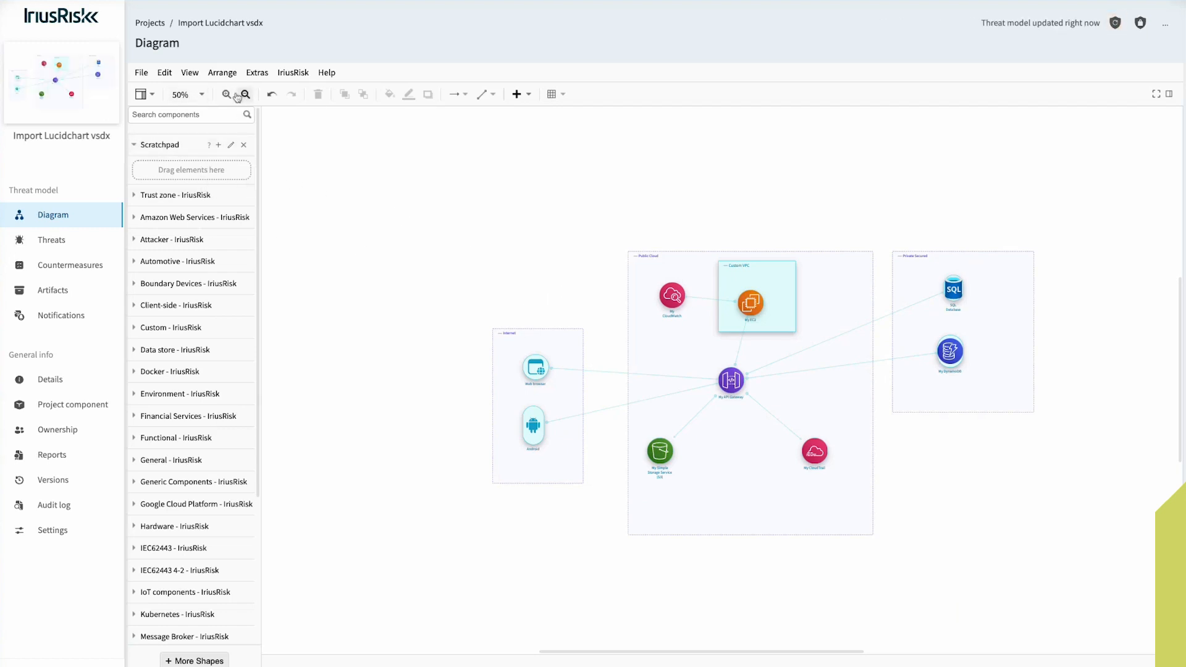
click(224, 94)
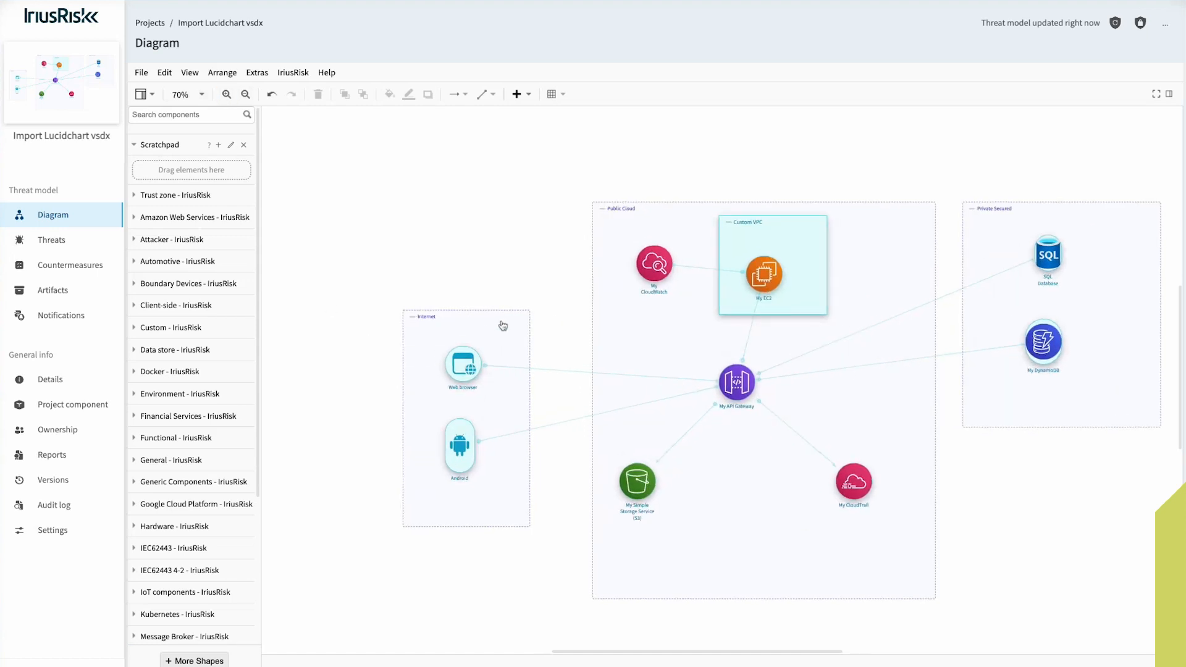
click(459, 447)
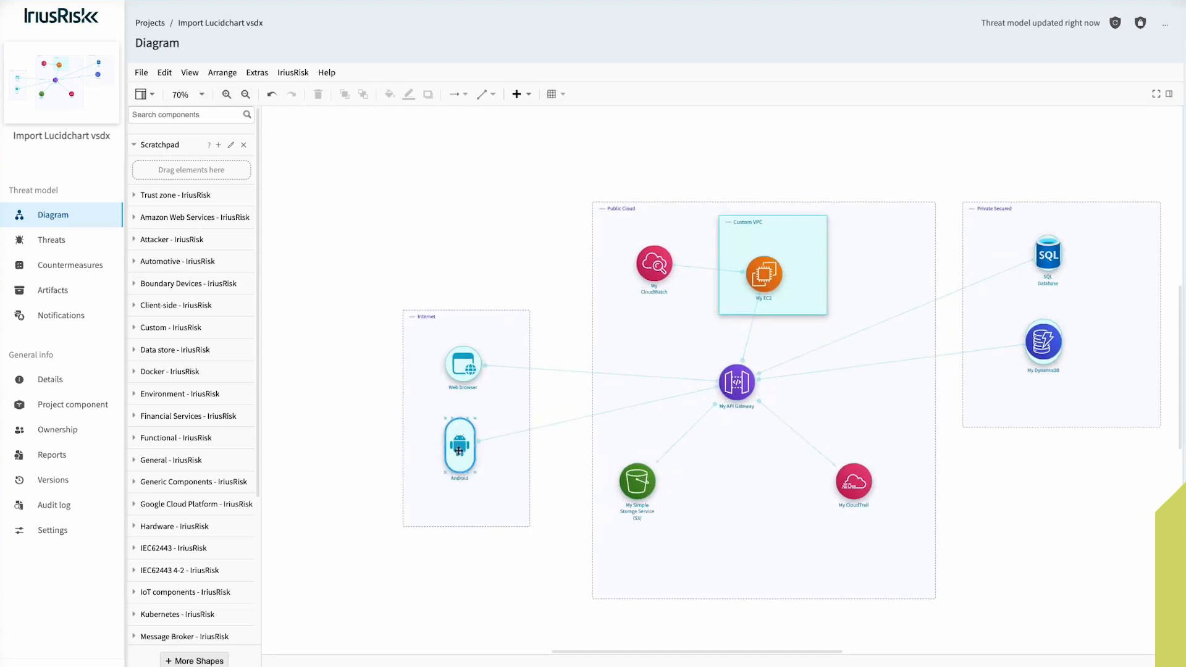
click(484, 531)
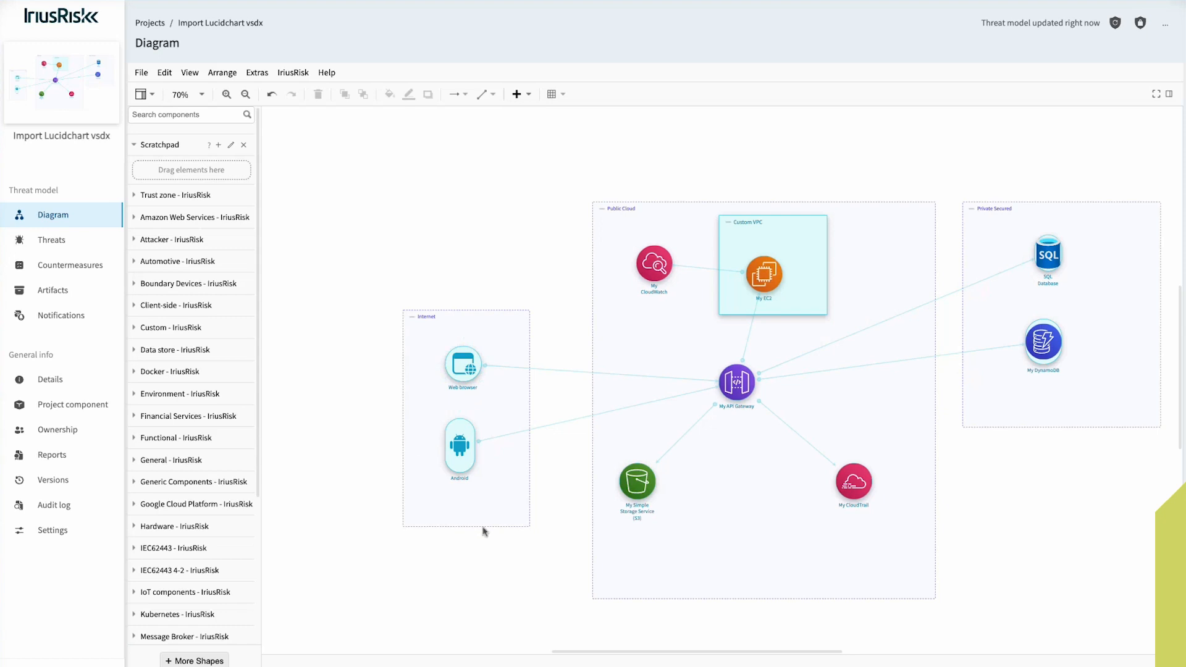
mouse_move(917, 278)
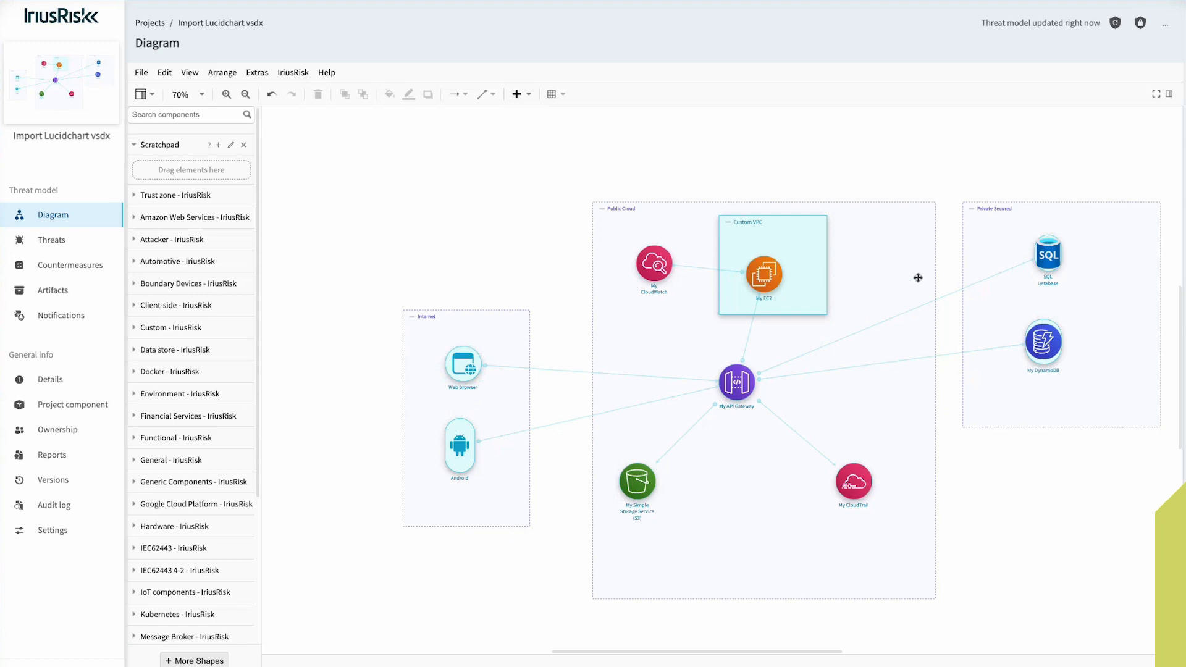
mouse_move(583, 324)
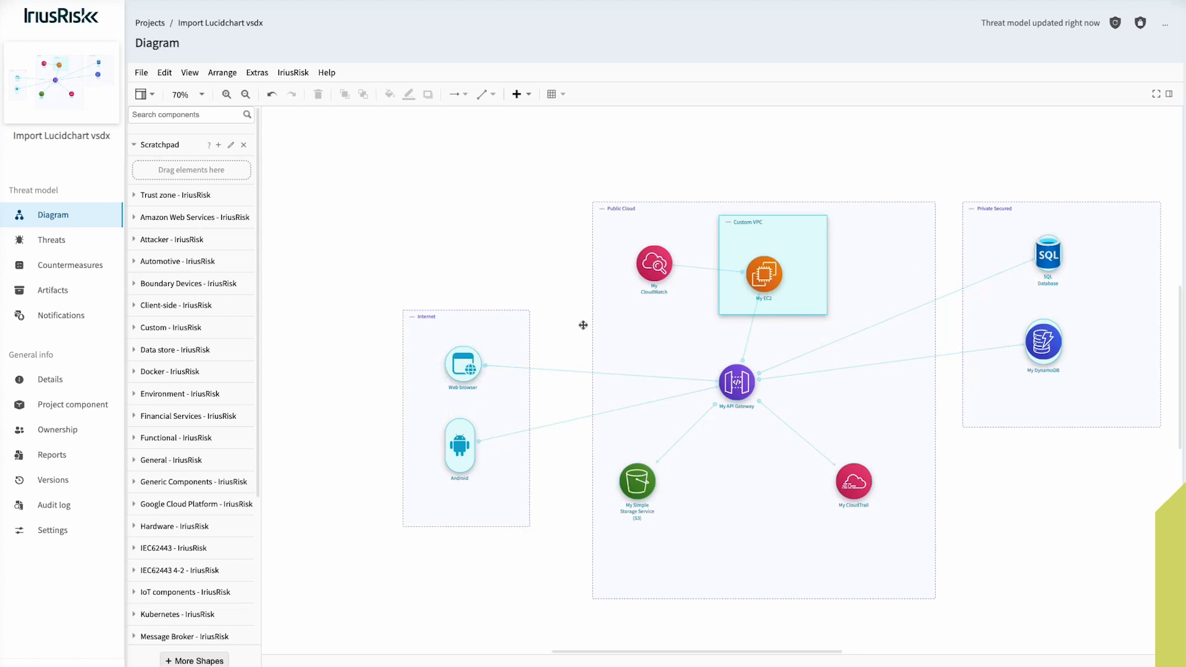
mouse_move(1062, 334)
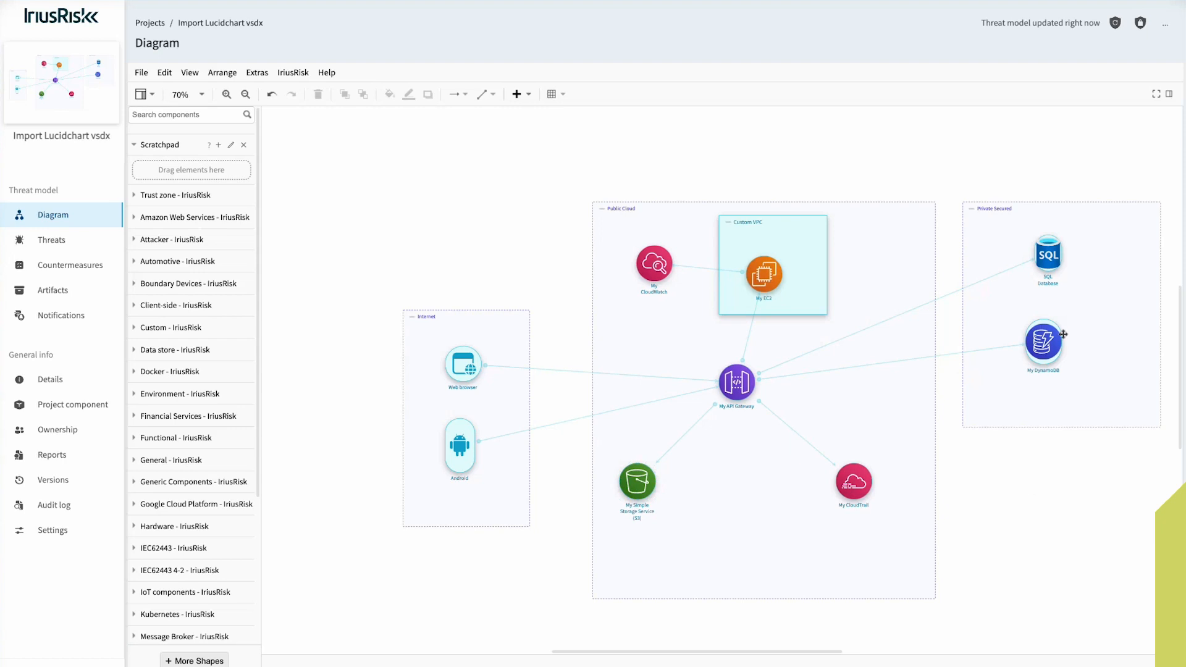
mouse_move(1170, 359)
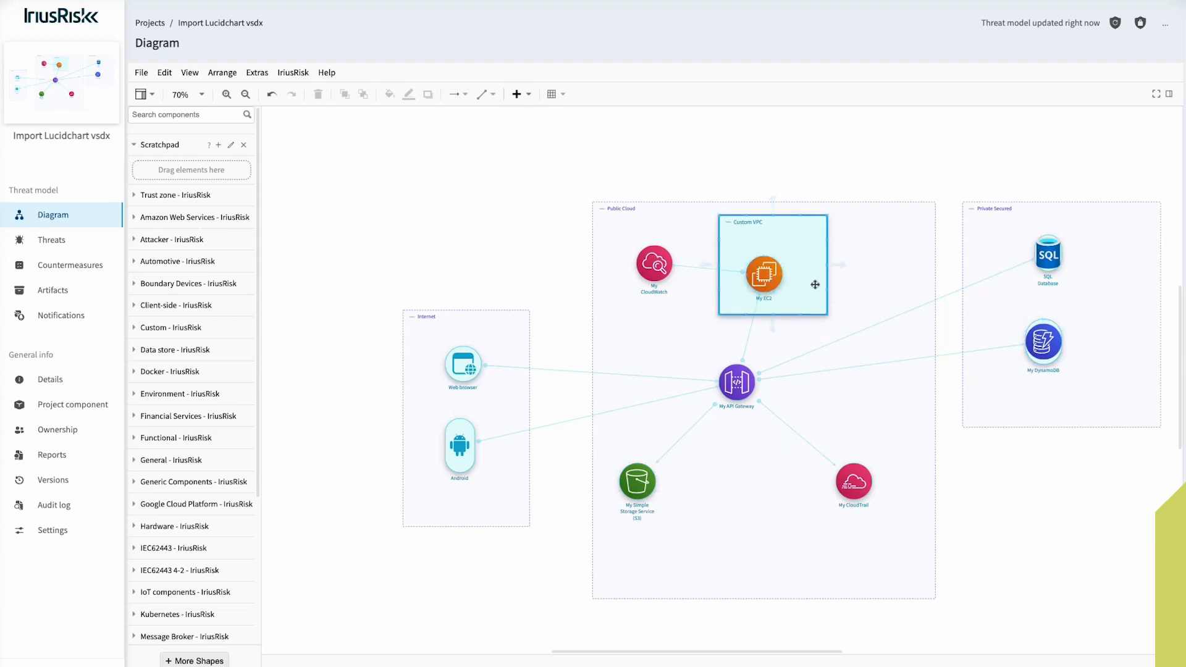
click(567, 496)
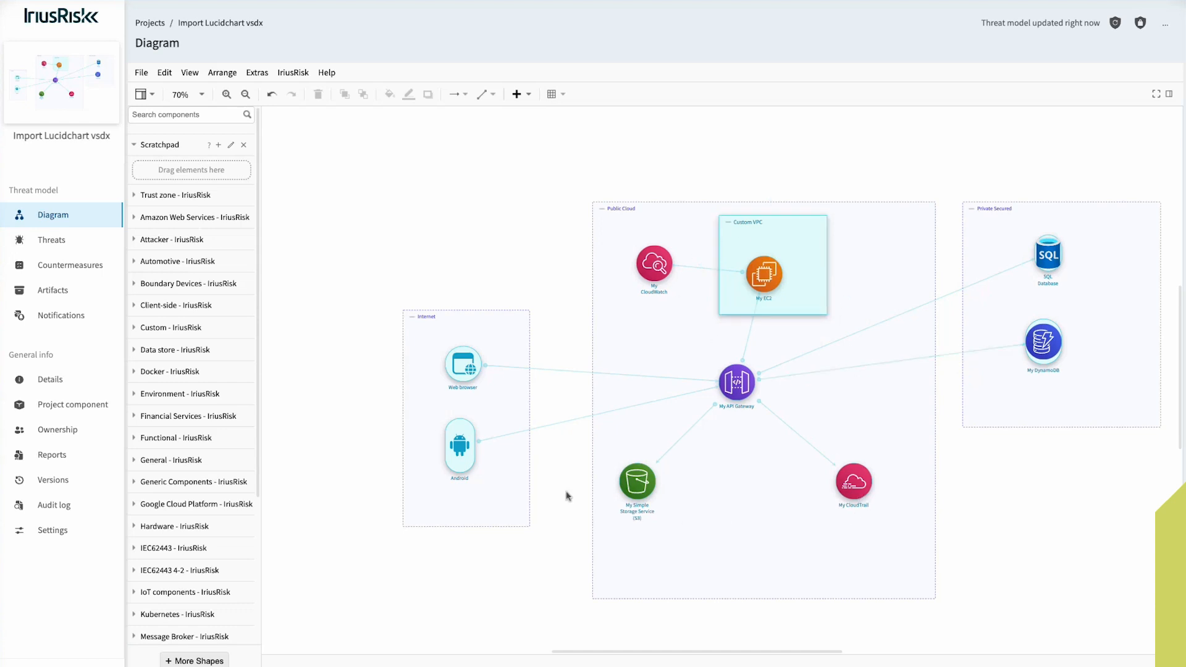
mouse_move(852, 485)
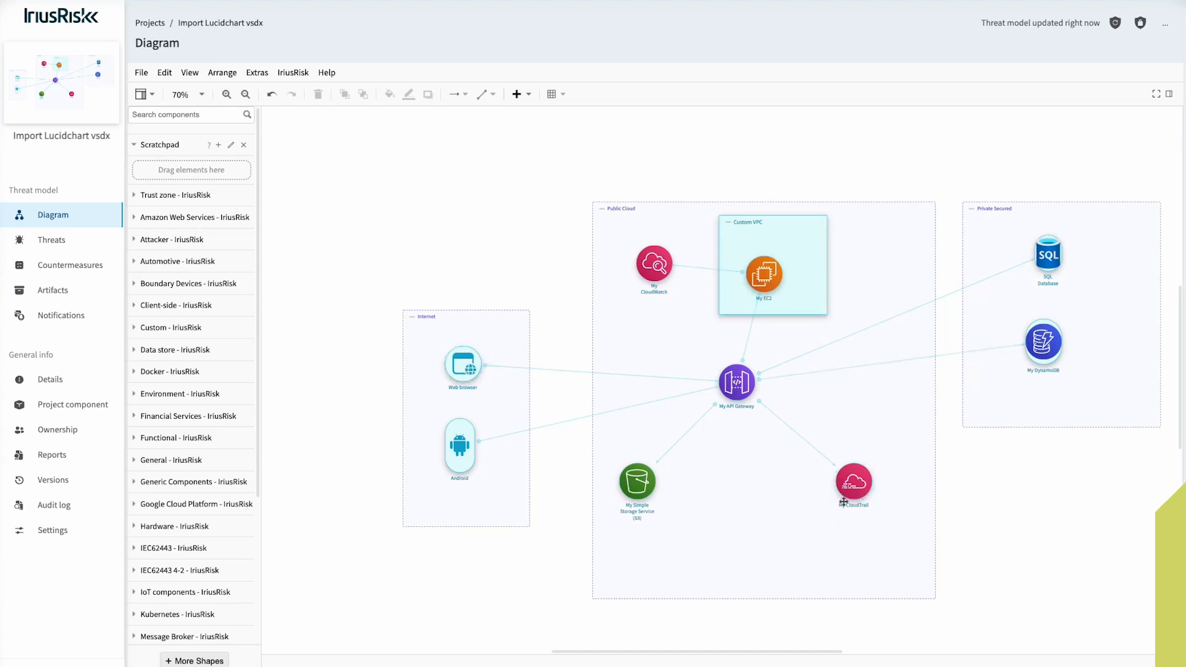
click(854, 480)
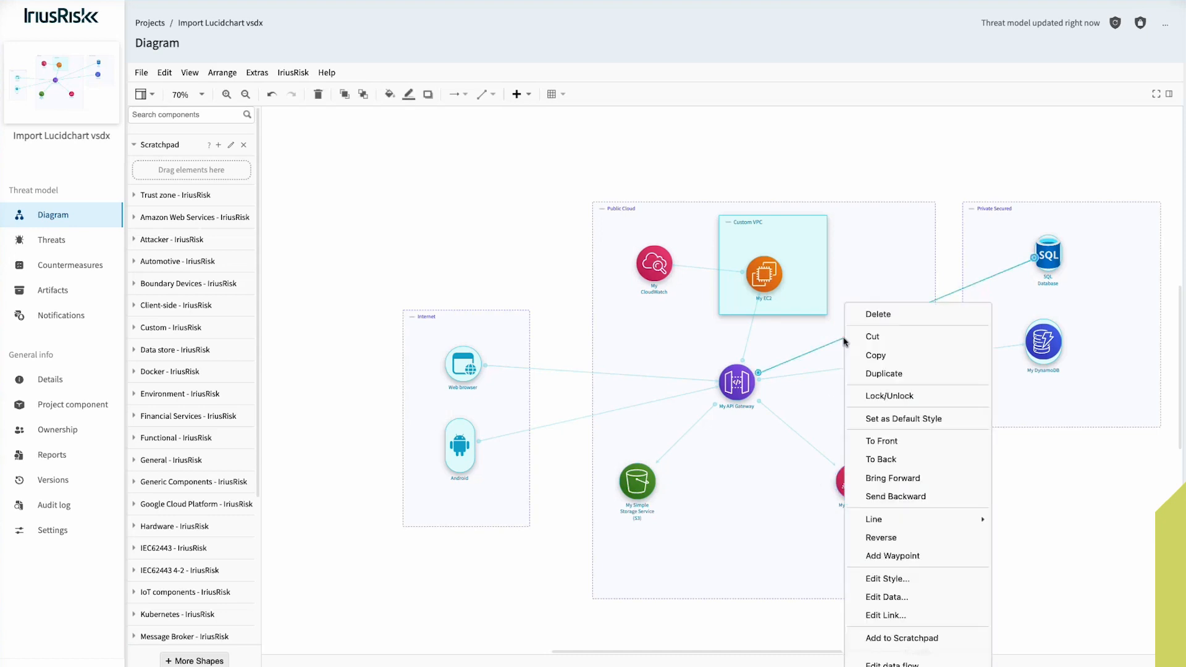
- Name the My API Gateway to SQL Database dataflow 'App data' and save it
click(891, 664)
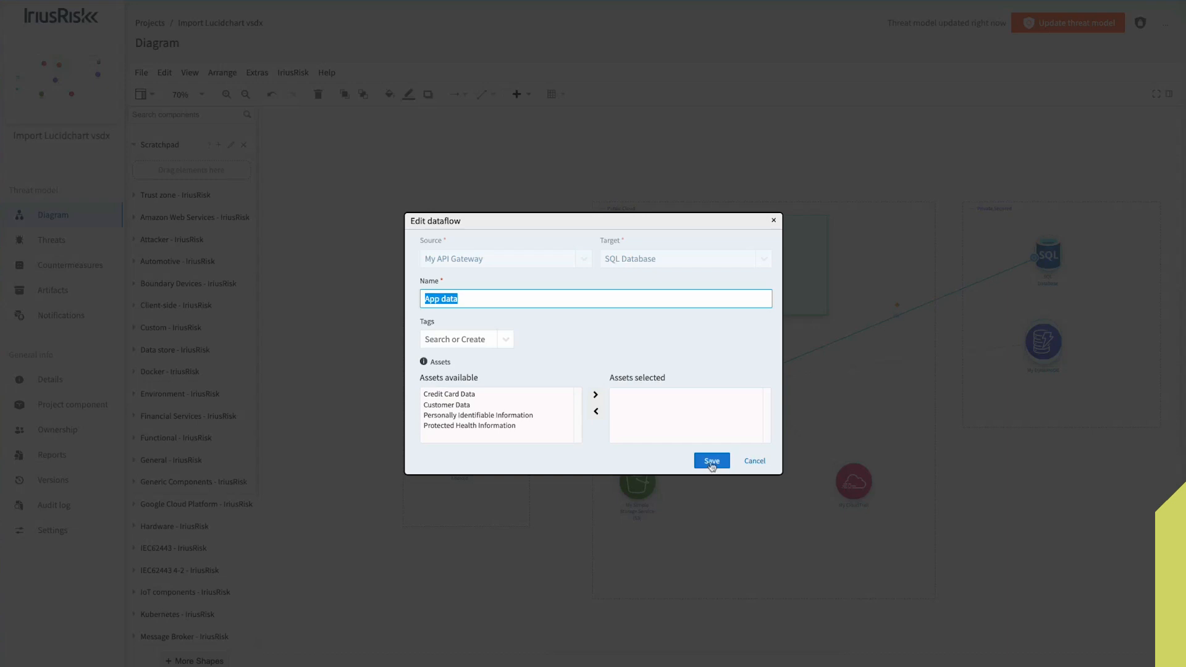
mouse_move(753, 461)
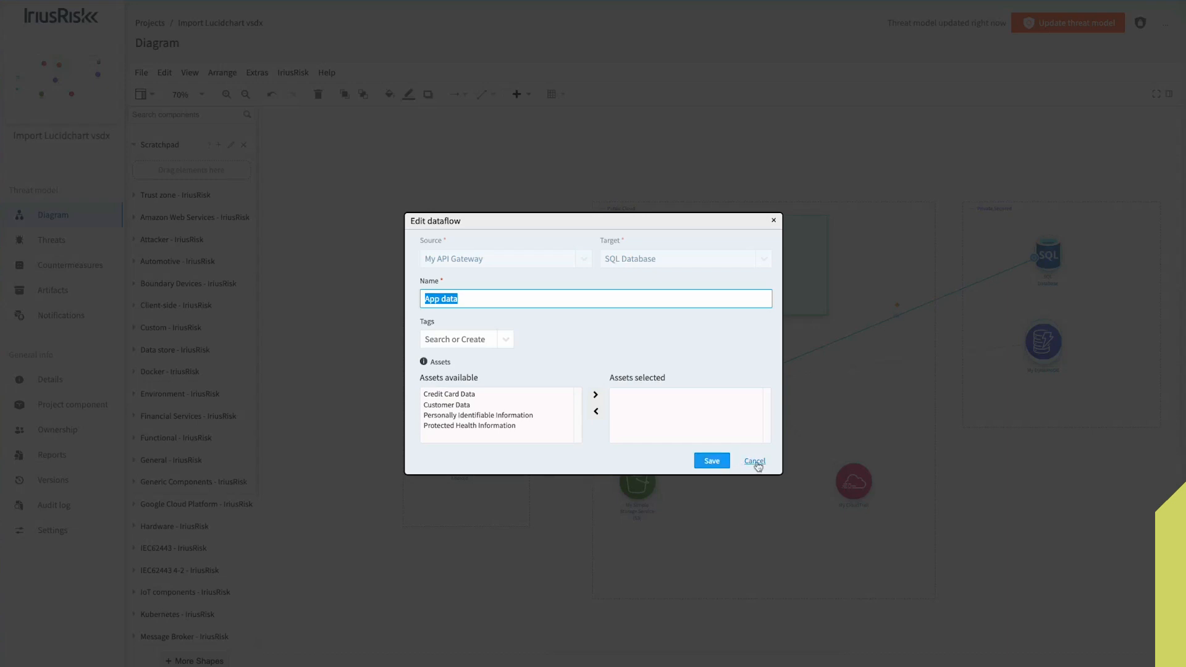
click(754, 461)
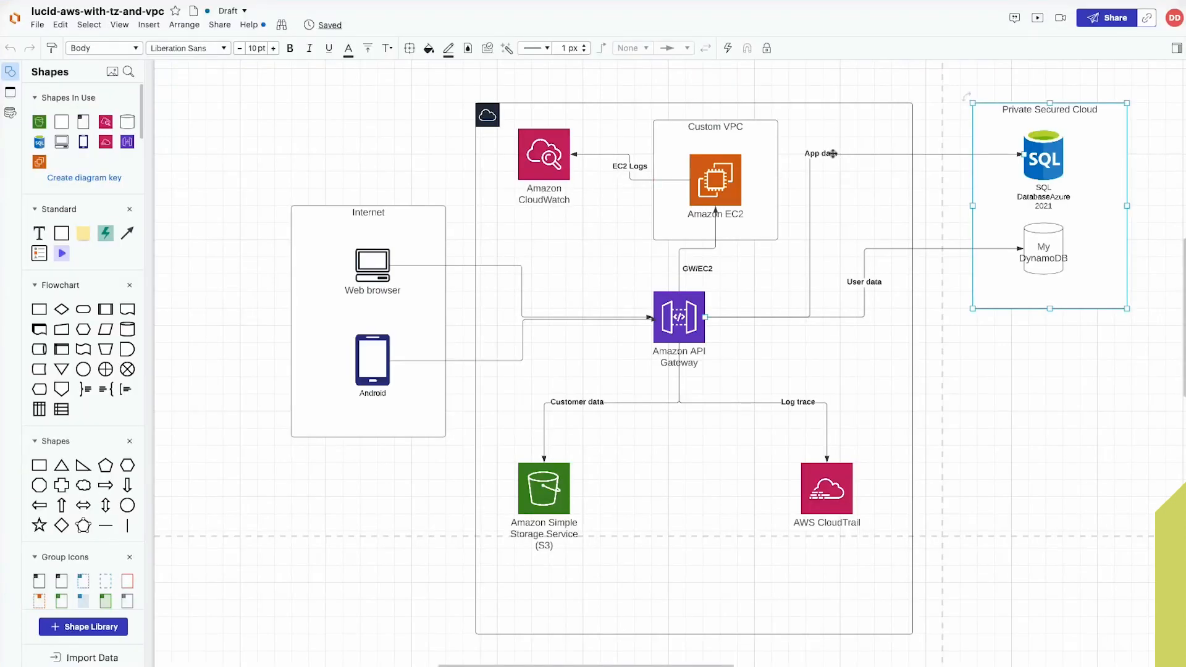
click(1049, 167)
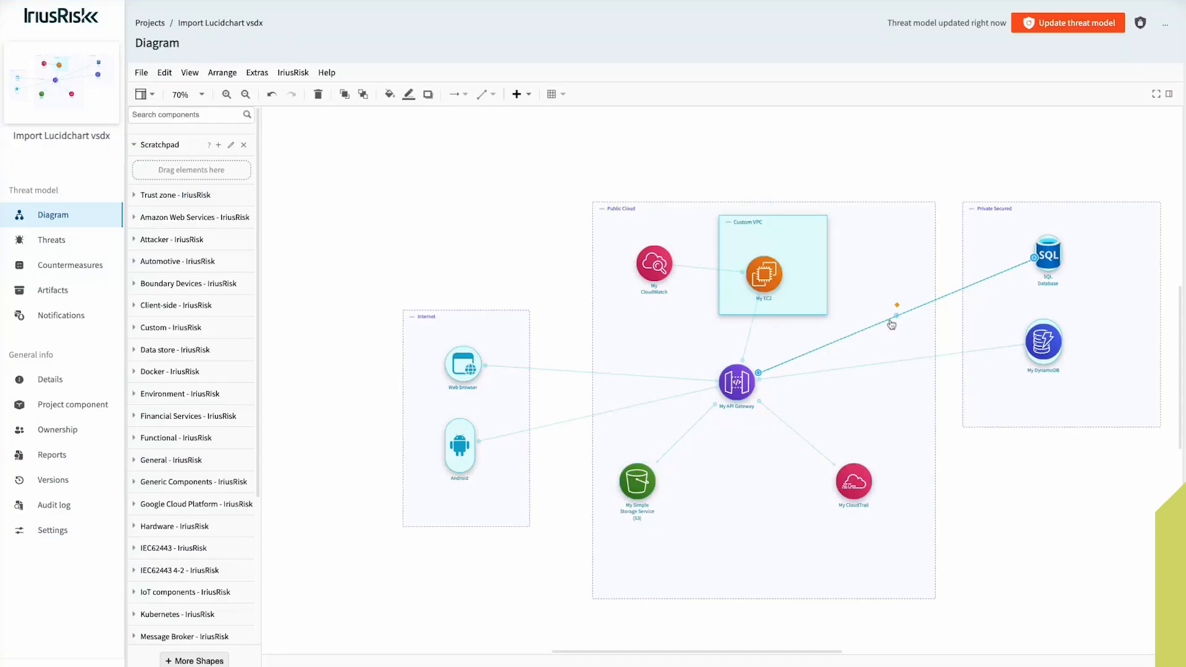
right_click(890, 323)
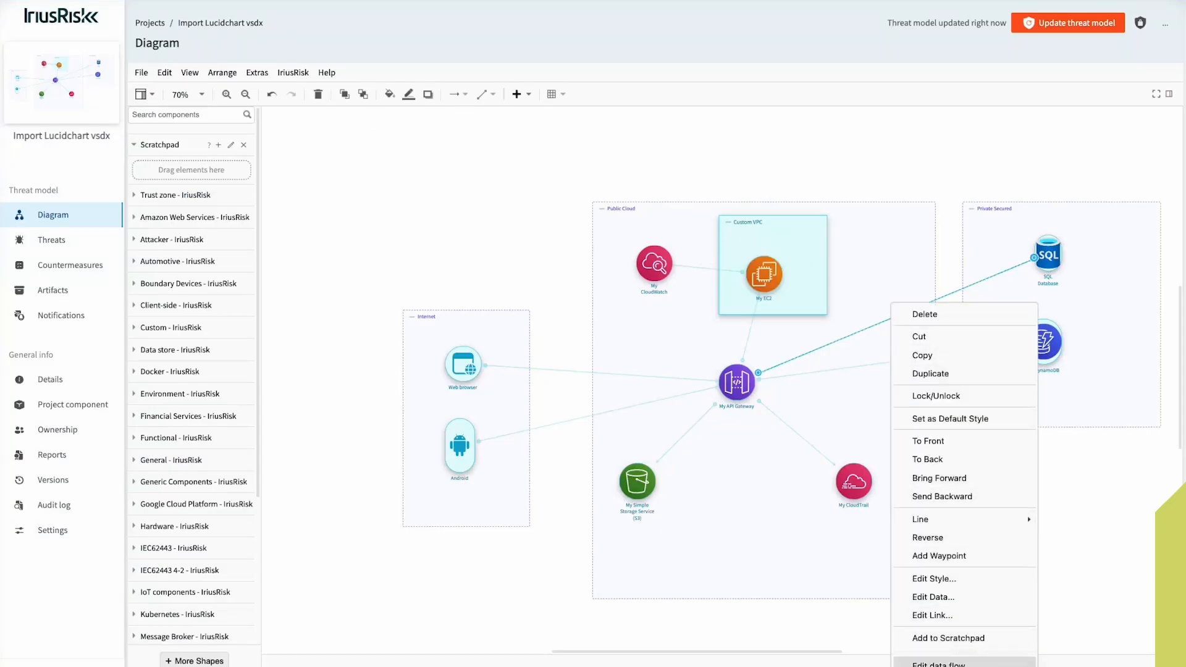
click(941, 663)
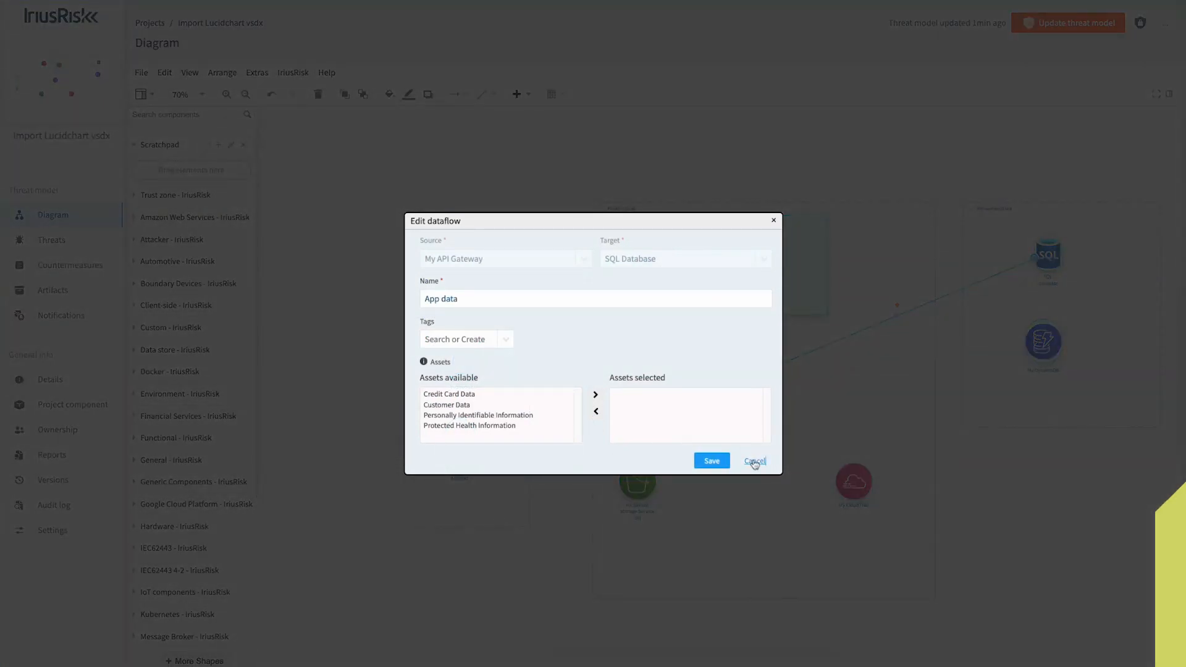
click(753, 462)
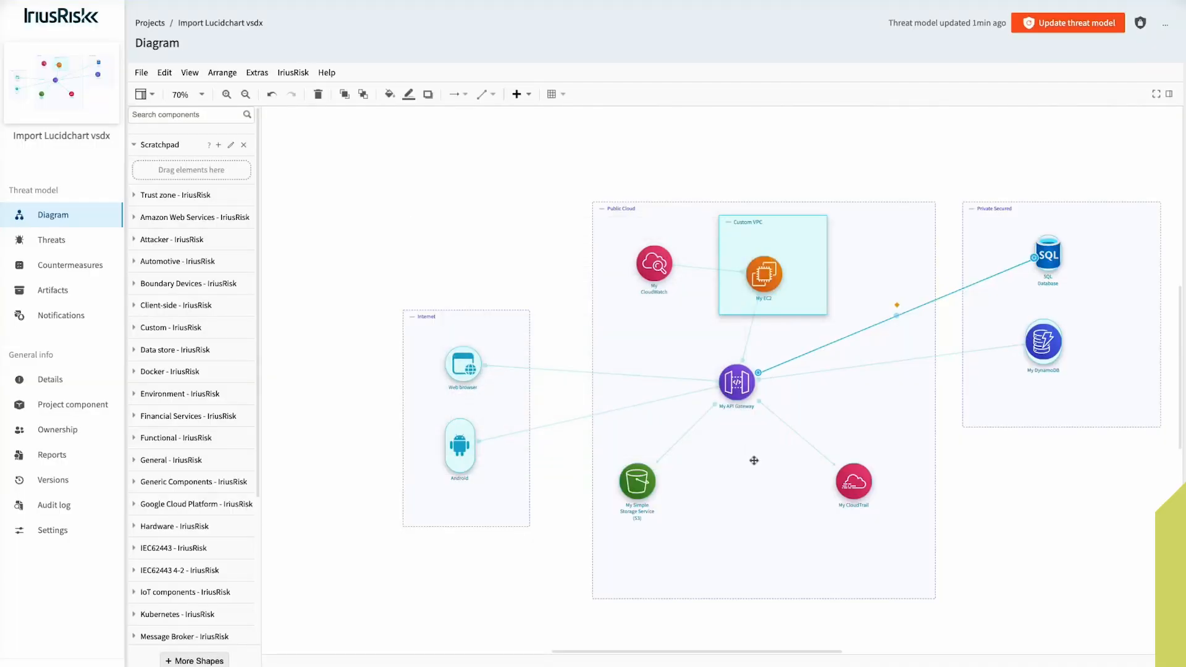